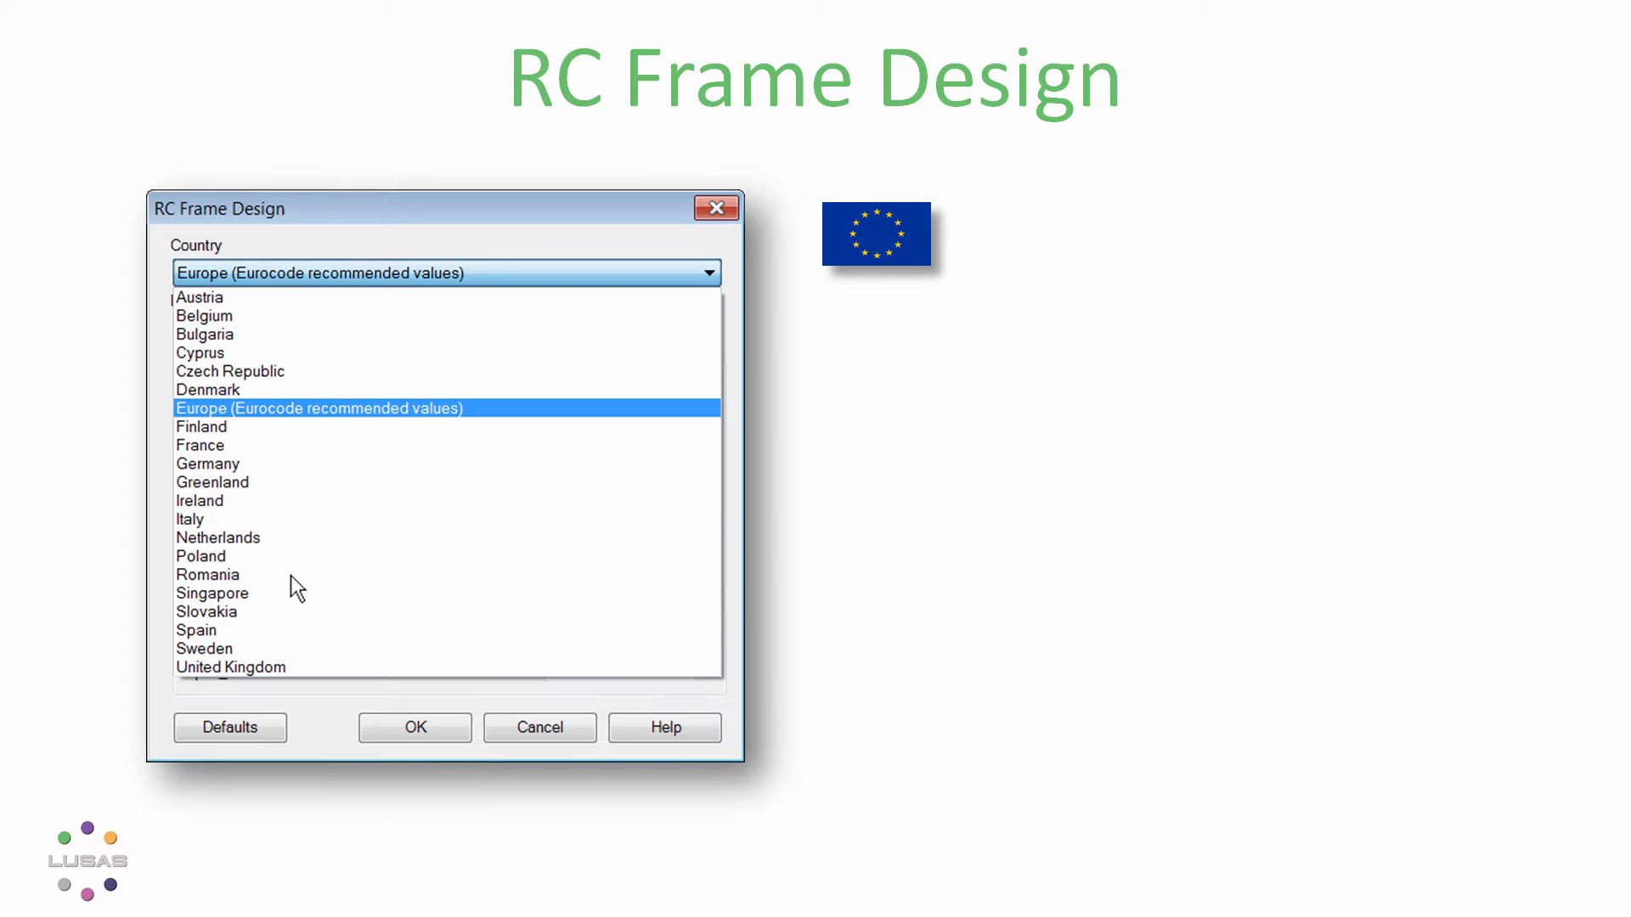
- Pick the design country for the RC frame design check
{"action": "left_click", "coordinate": [317, 408]}
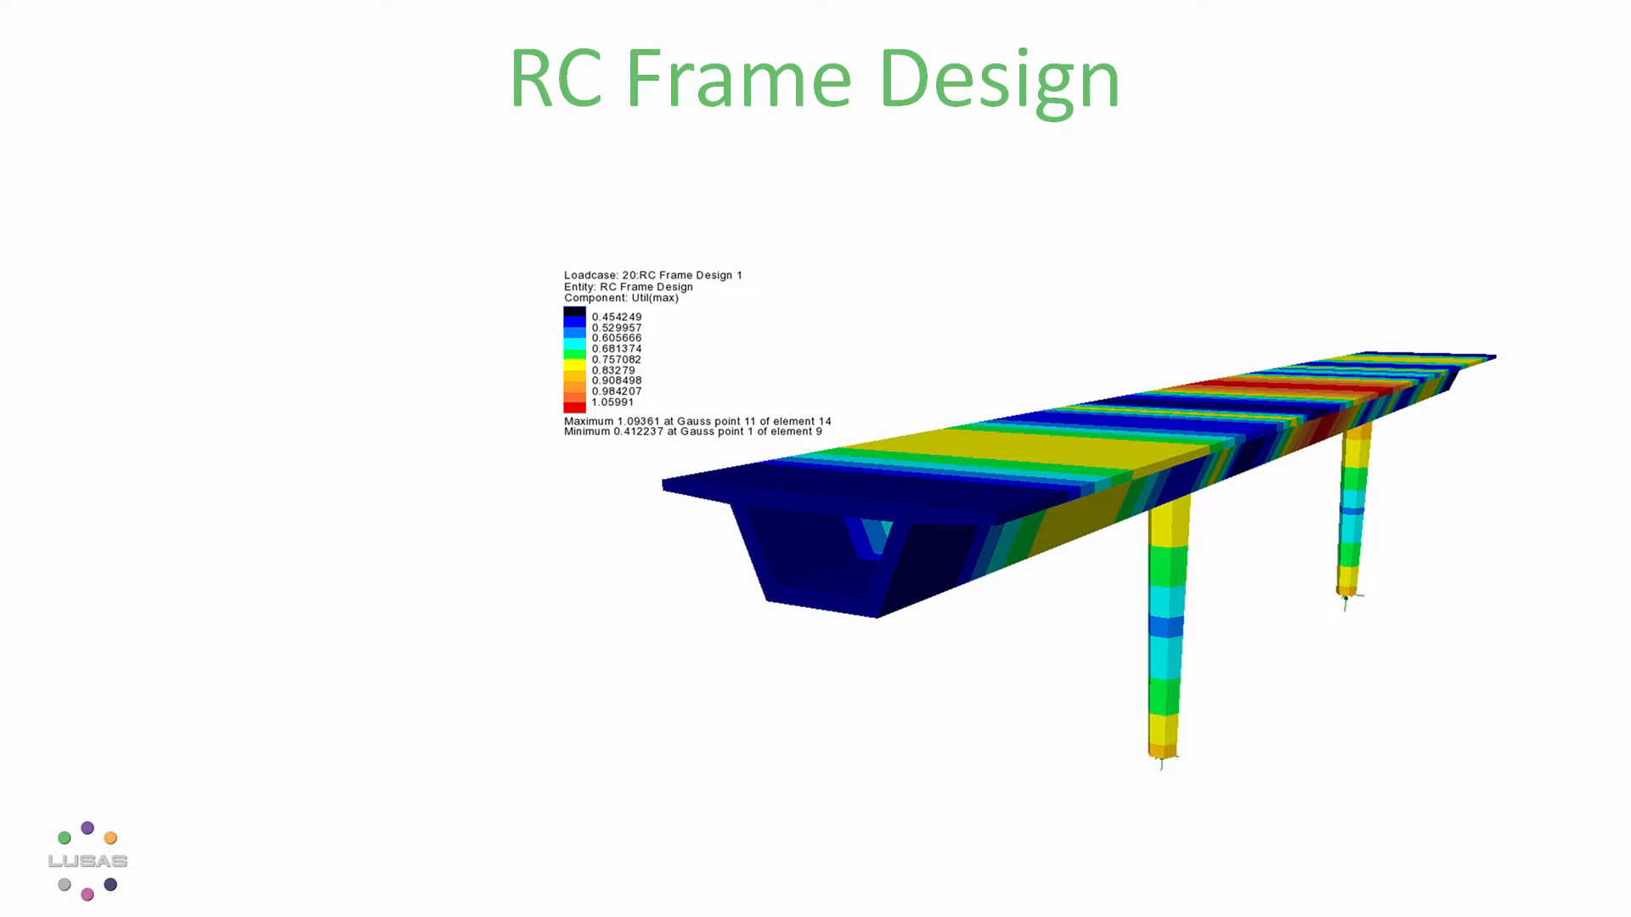
- Open RC Frame Design 1 detailed results and show a column's resistance interaction surface
{"action": "right_click", "coordinate": [234, 440]}
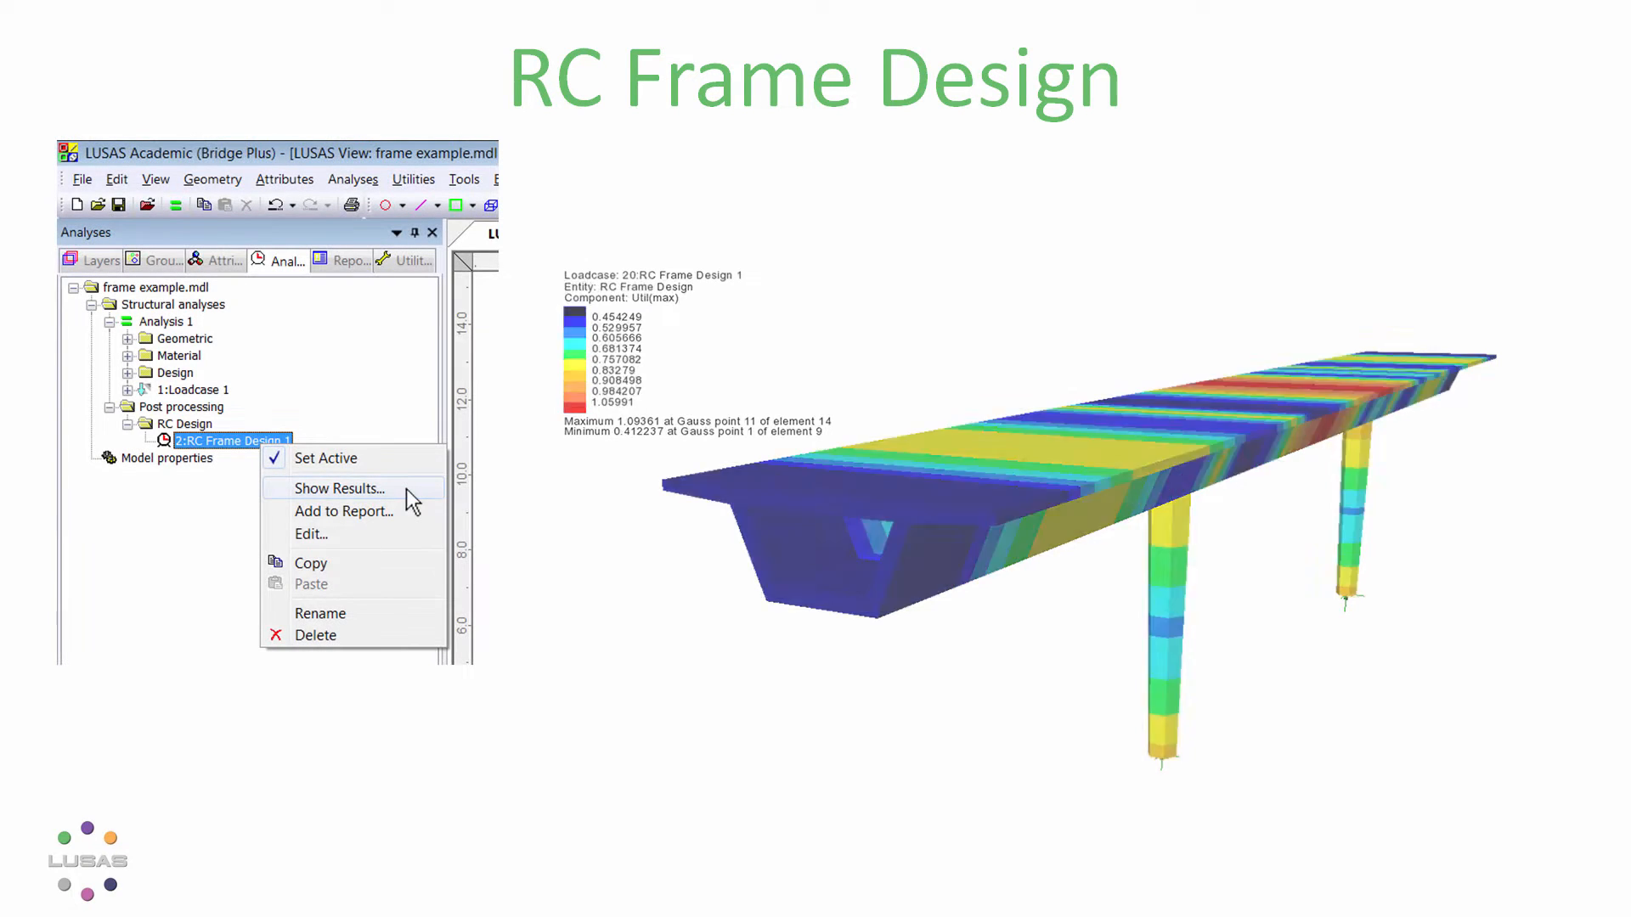
{"action": "left_click", "coordinate": [338, 488]}
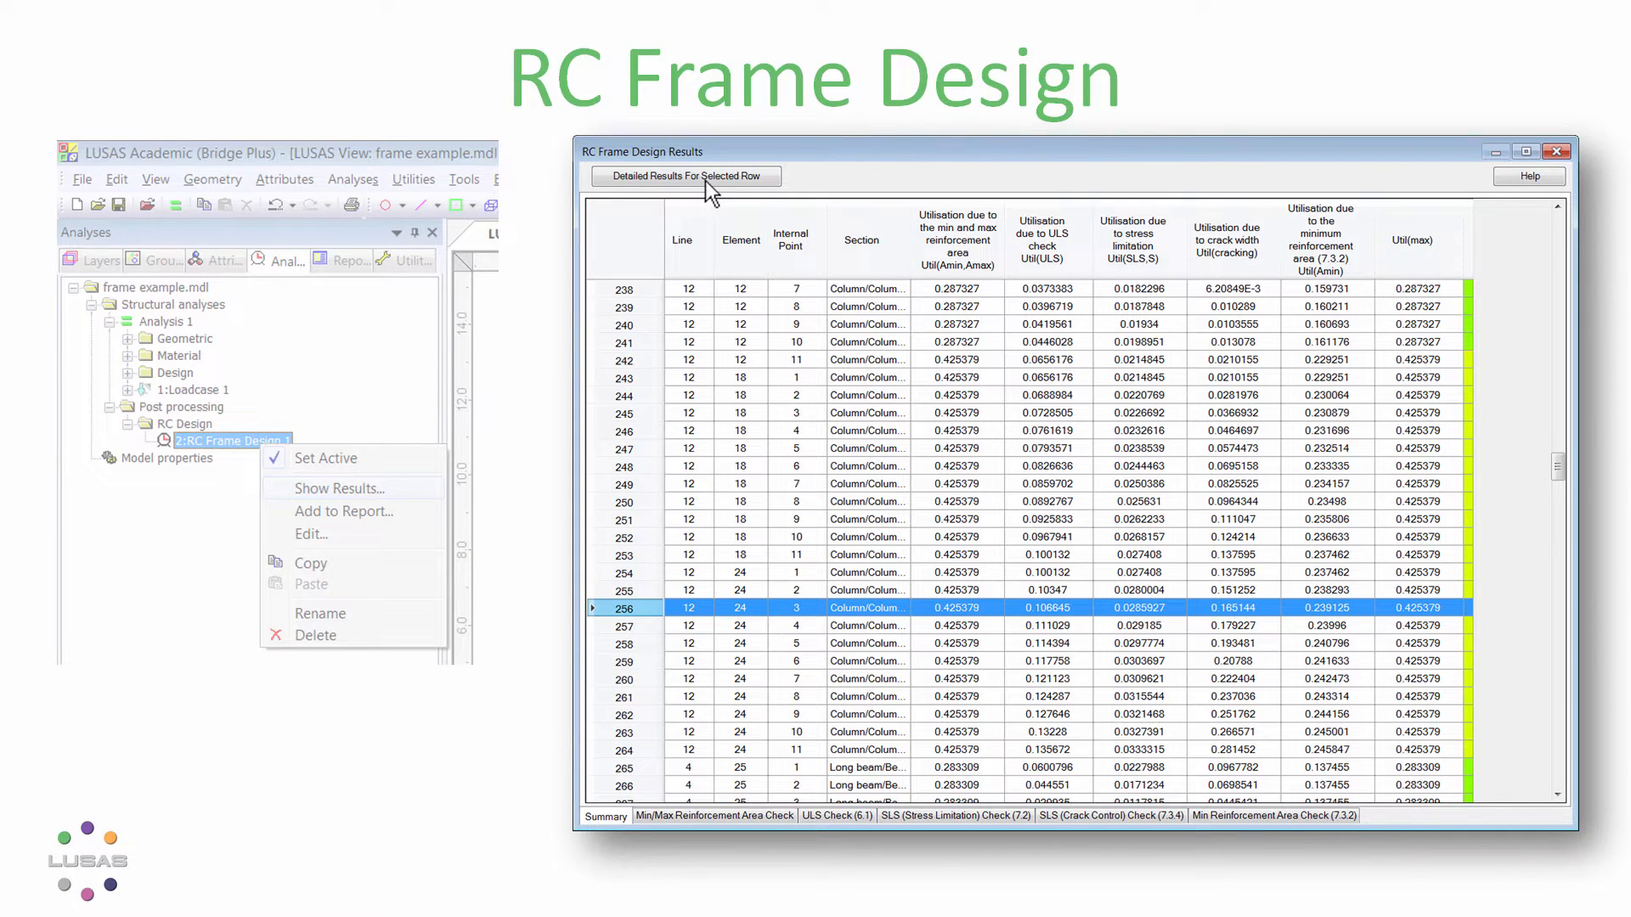
{"action": "left_click", "coordinate": [685, 175]}
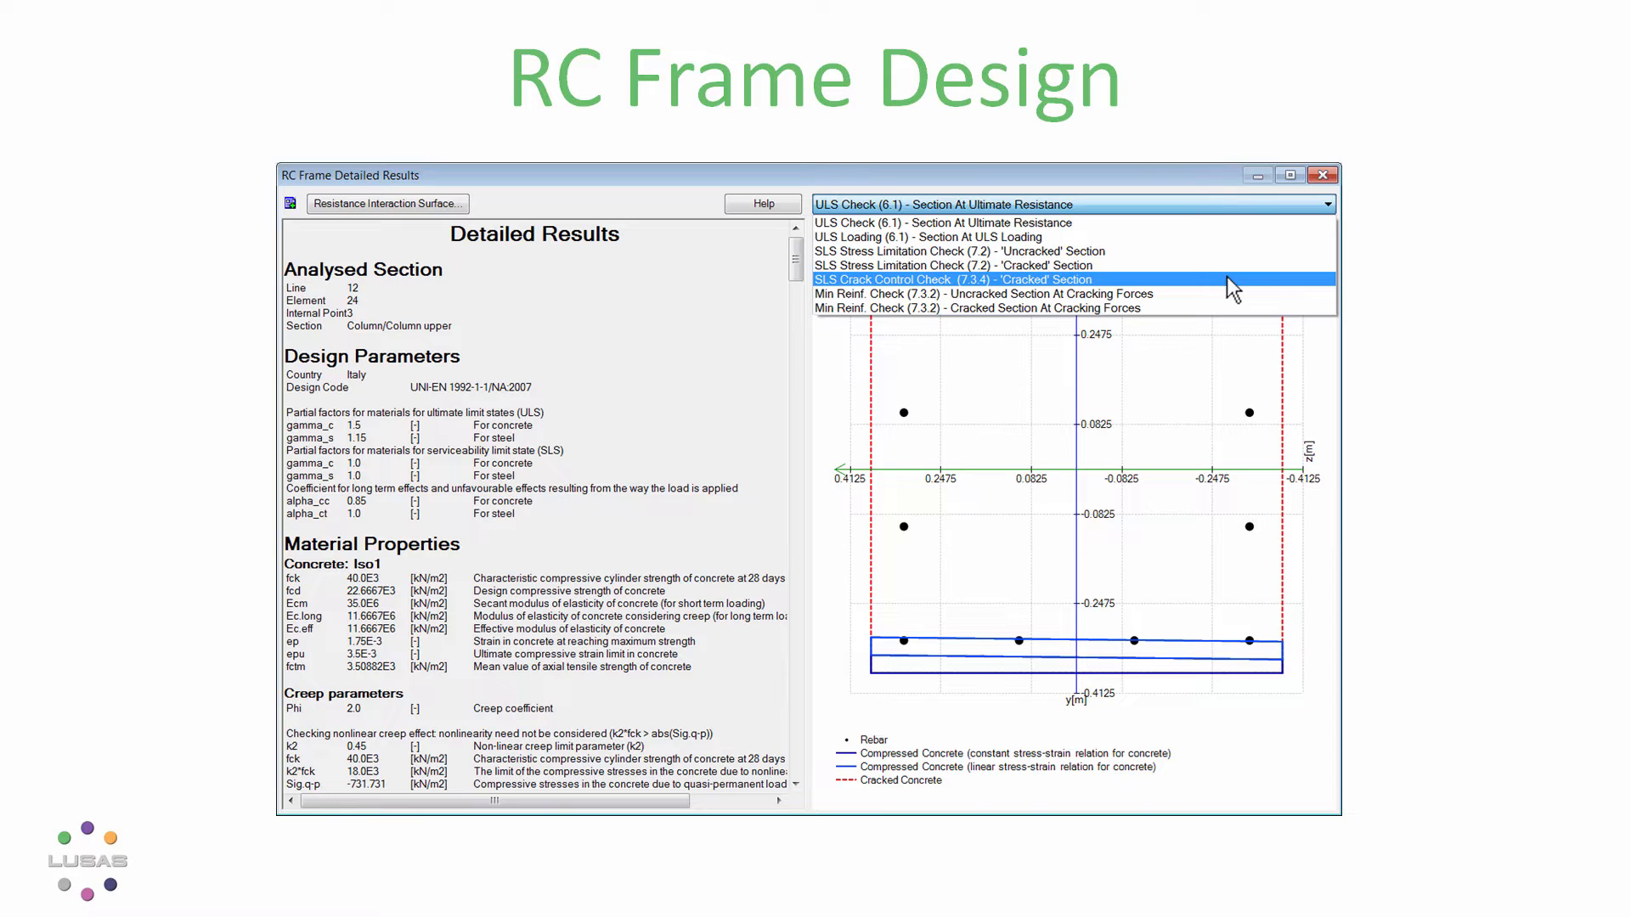
{"action": "left_click", "coordinate": [939, 223]}
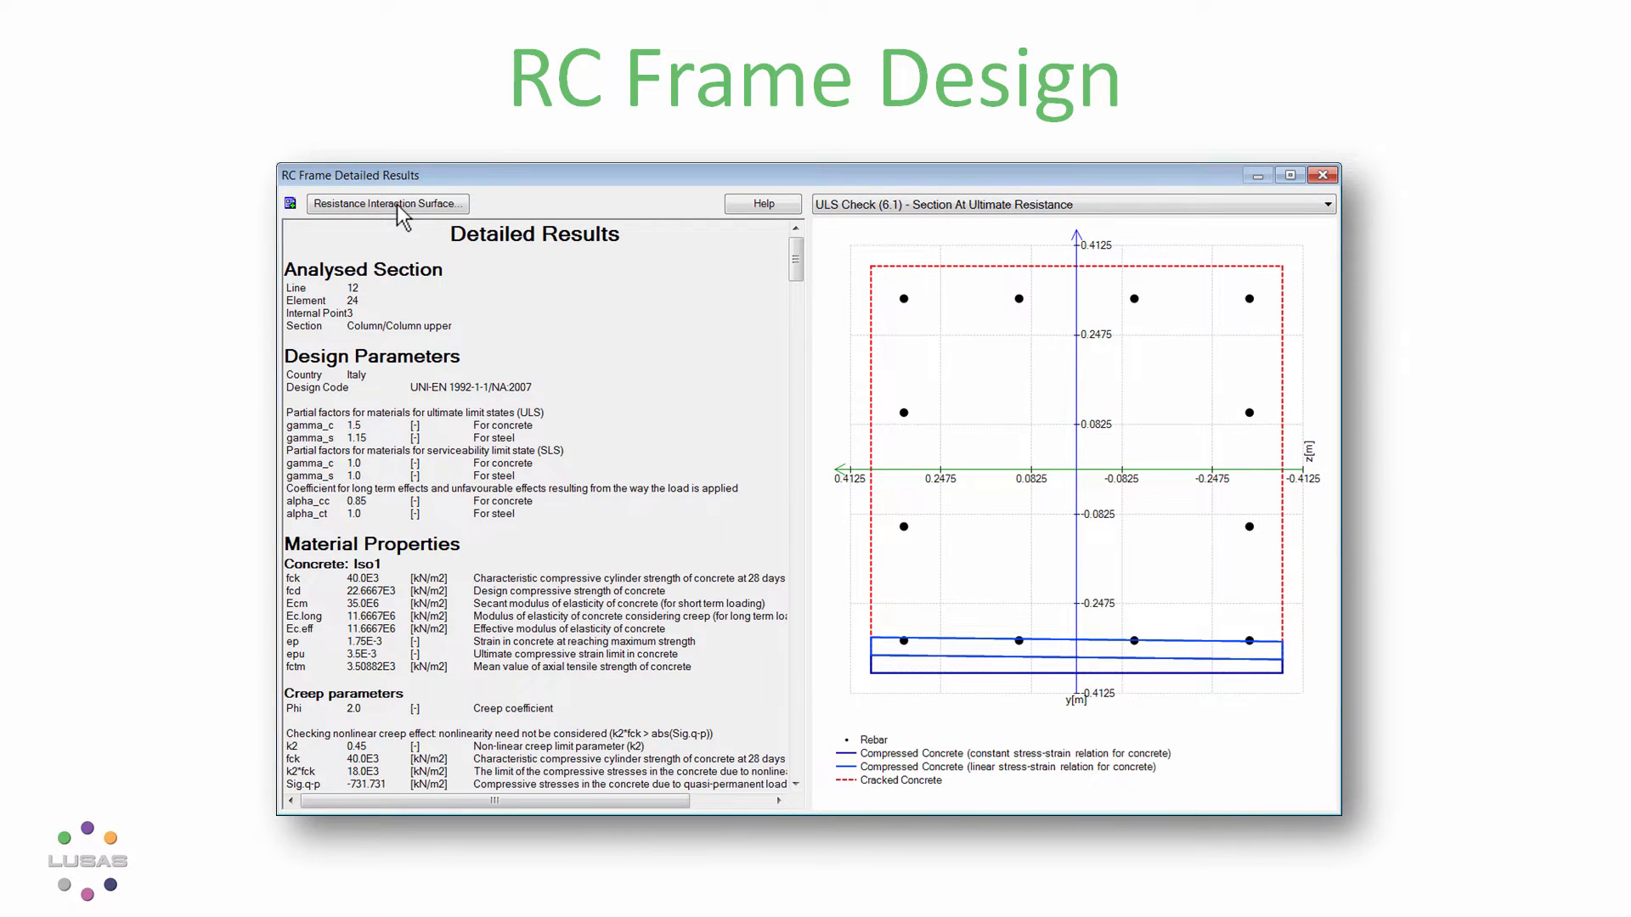
{"action": "left_click", "coordinate": [385, 203]}
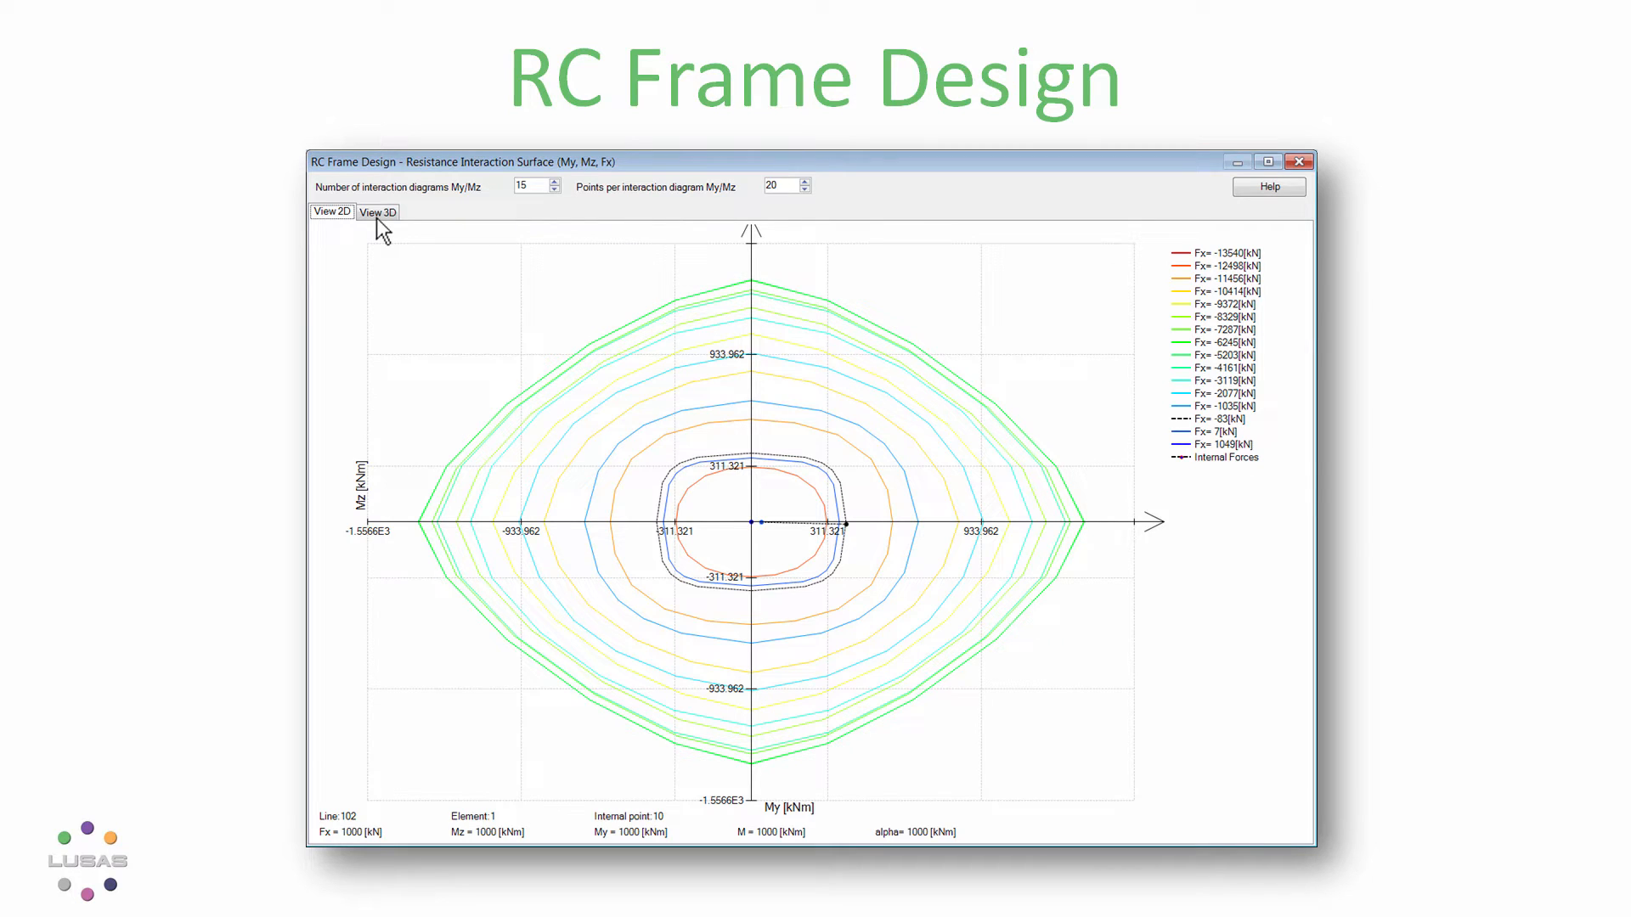
- View the interaction surface in 3D
{"action": "left_click", "coordinate": [376, 213]}
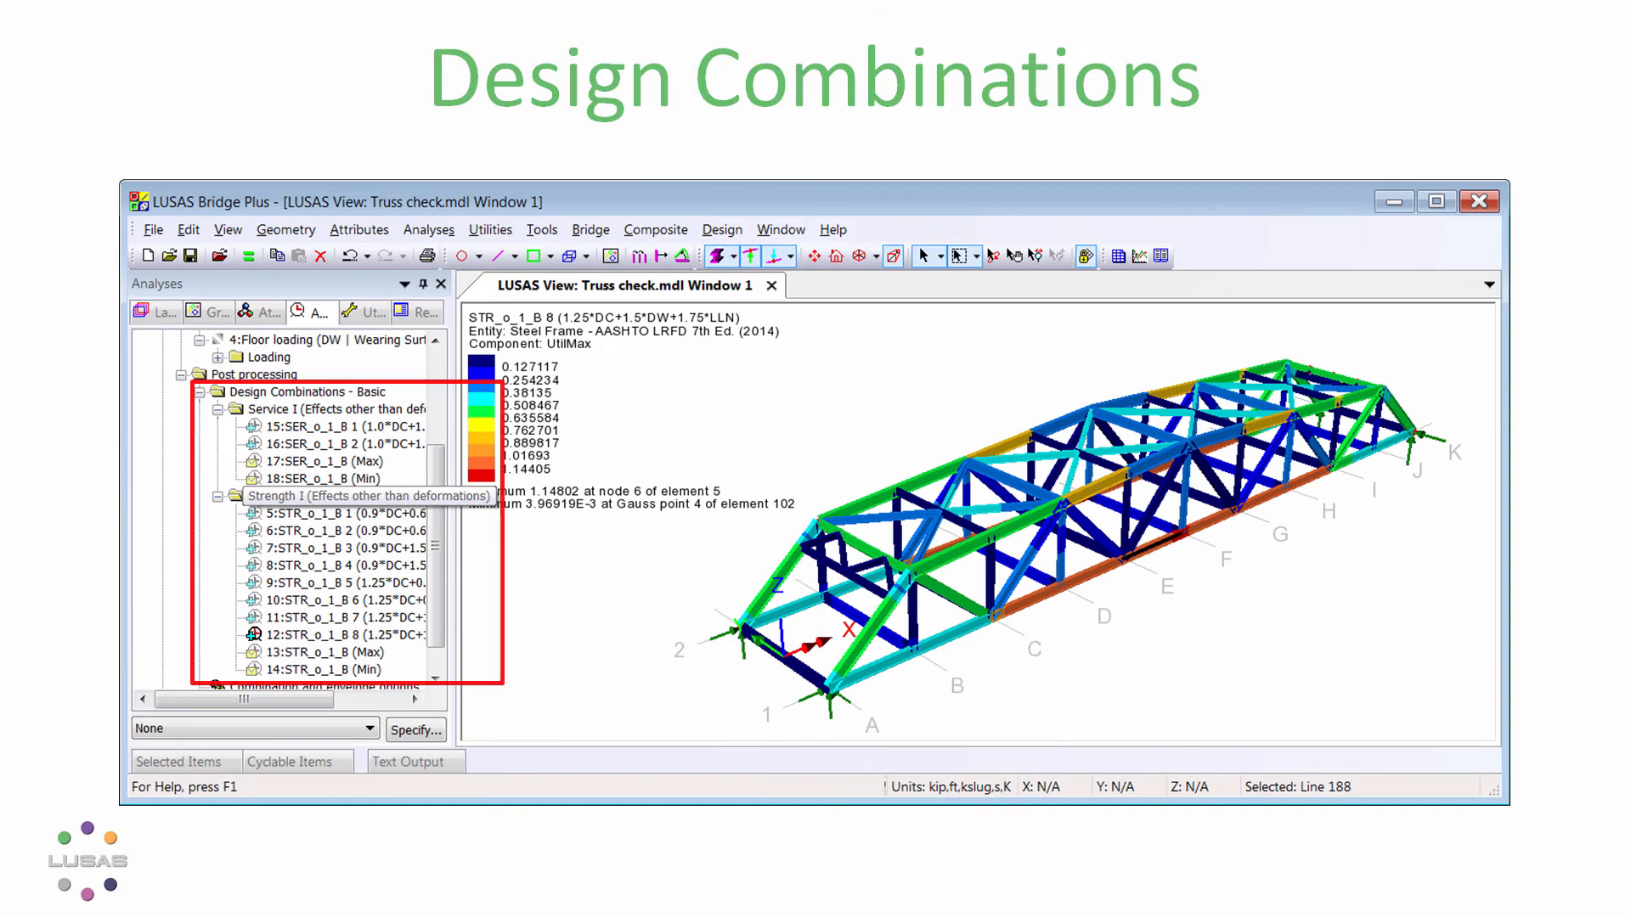
- Open Design Combinations and choose the load type for the Floor loading row
{"action": "left_click", "coordinate": [721, 230]}
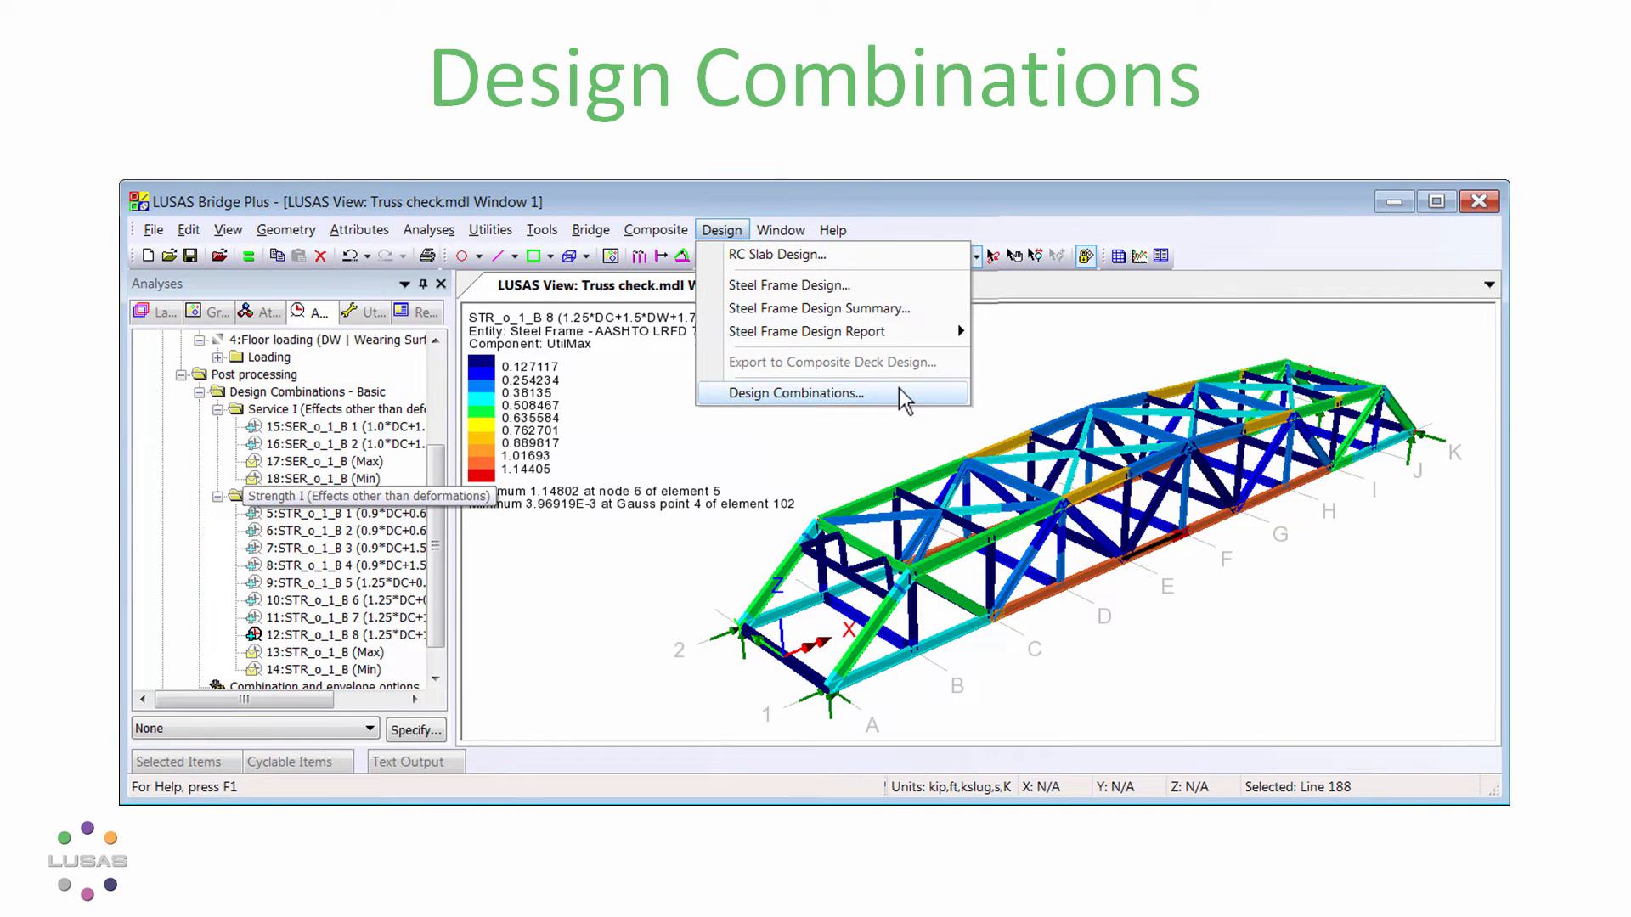
{"action": "left_click", "coordinate": [795, 393]}
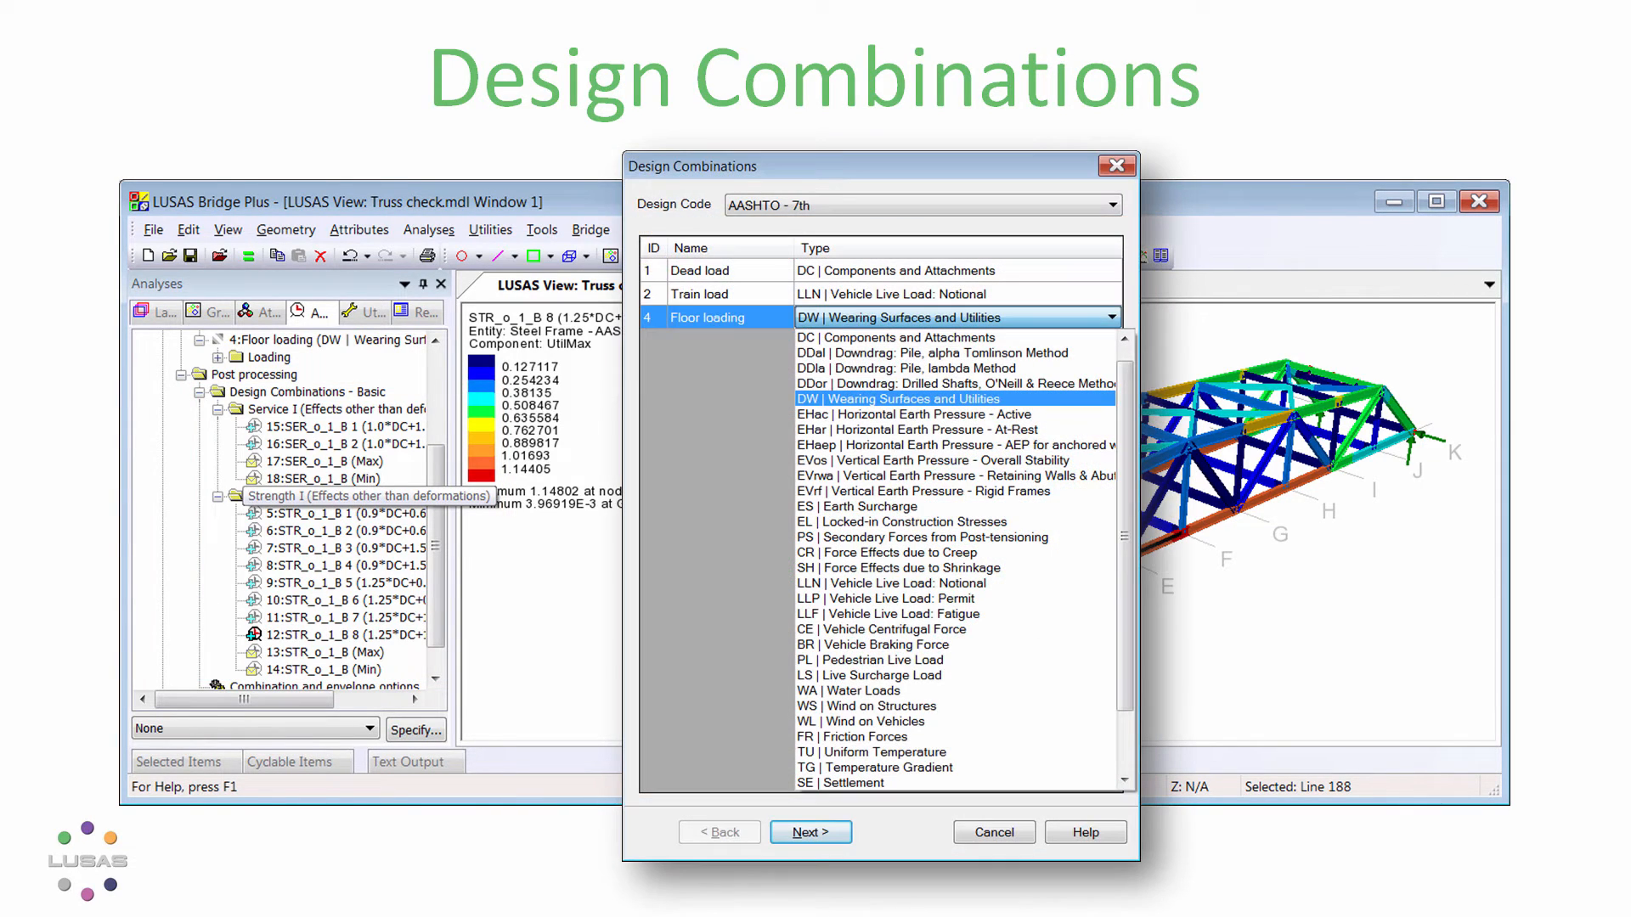
{"action": "left_click", "coordinate": [1113, 204]}
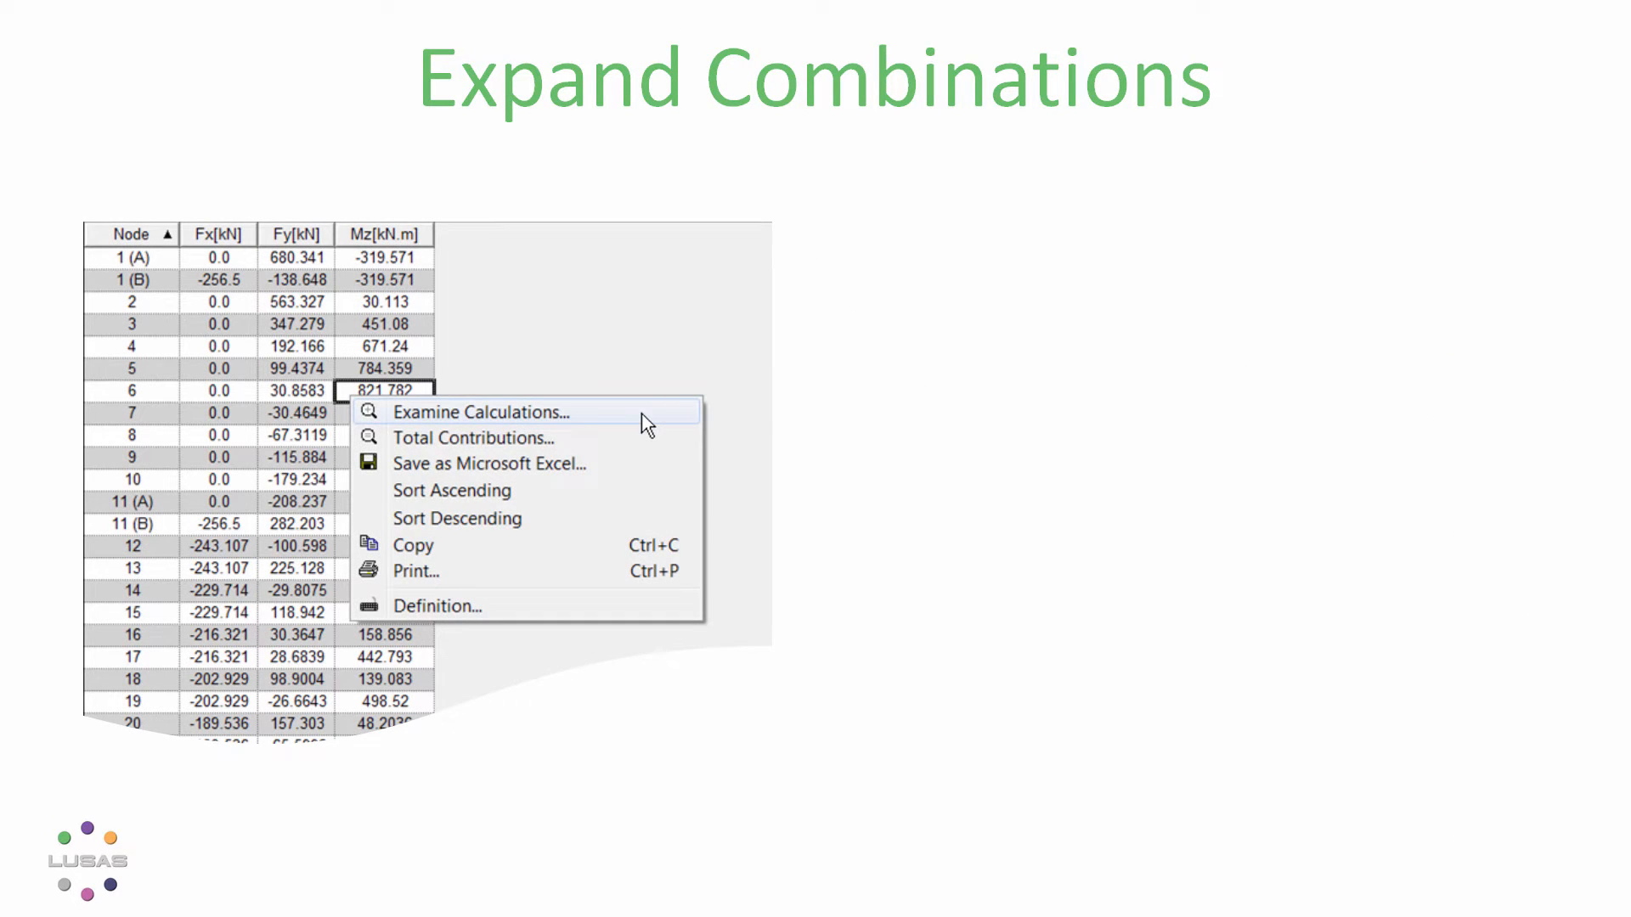
- Examine node 6's Mz calculation and view the total contributions
{"action": "left_click", "coordinate": [477, 411]}
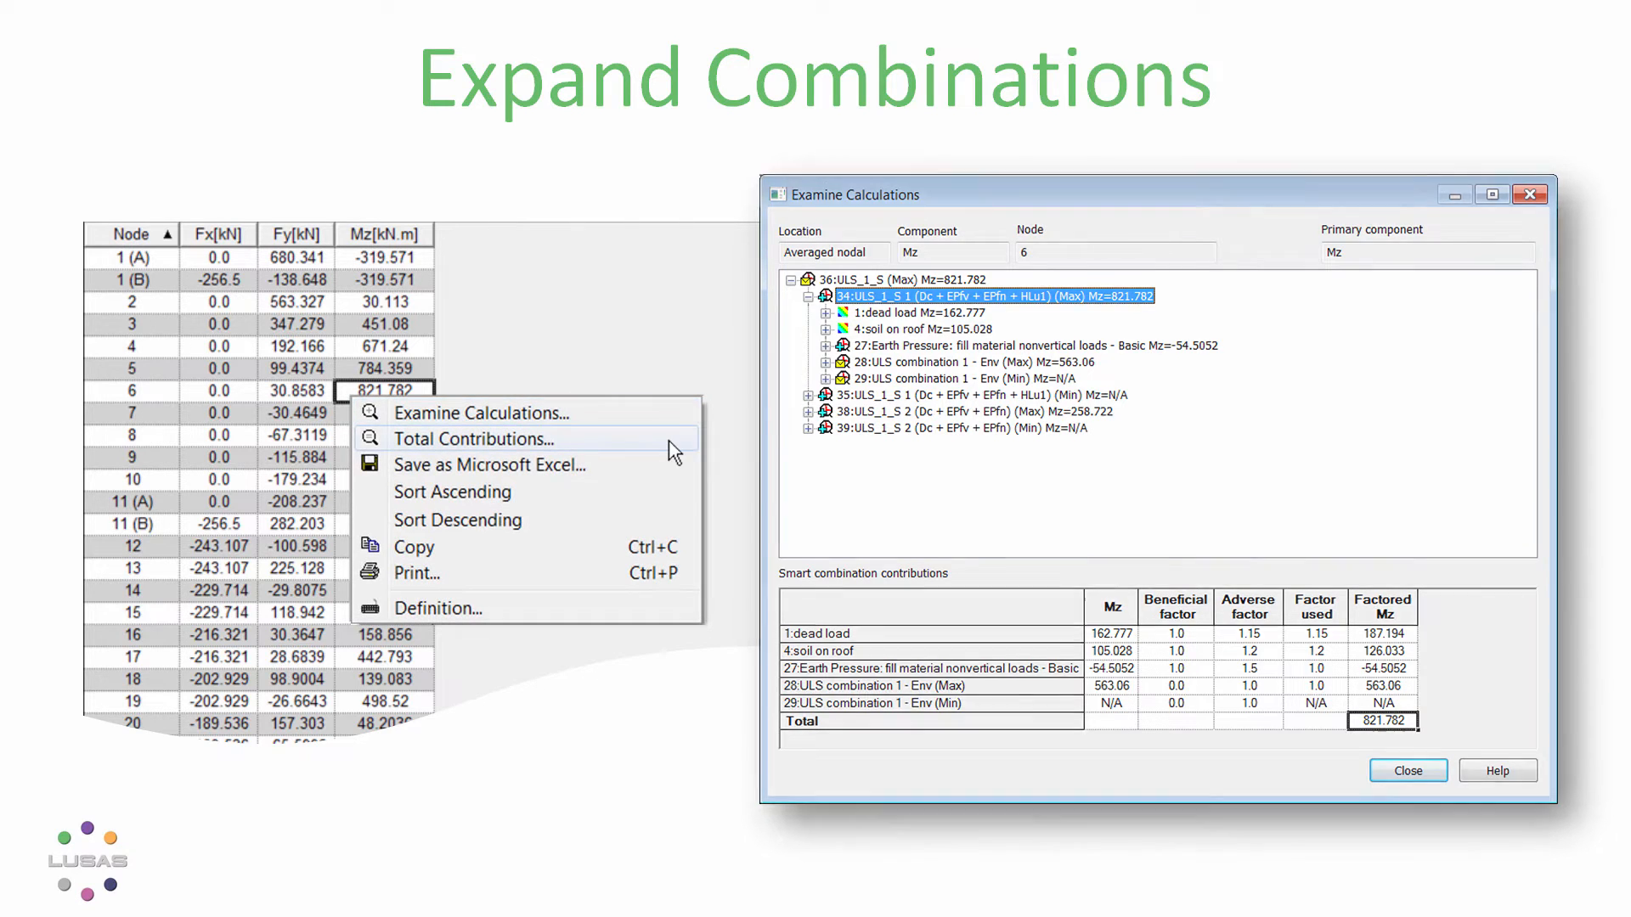
{"action": "left_click", "coordinate": [473, 438]}
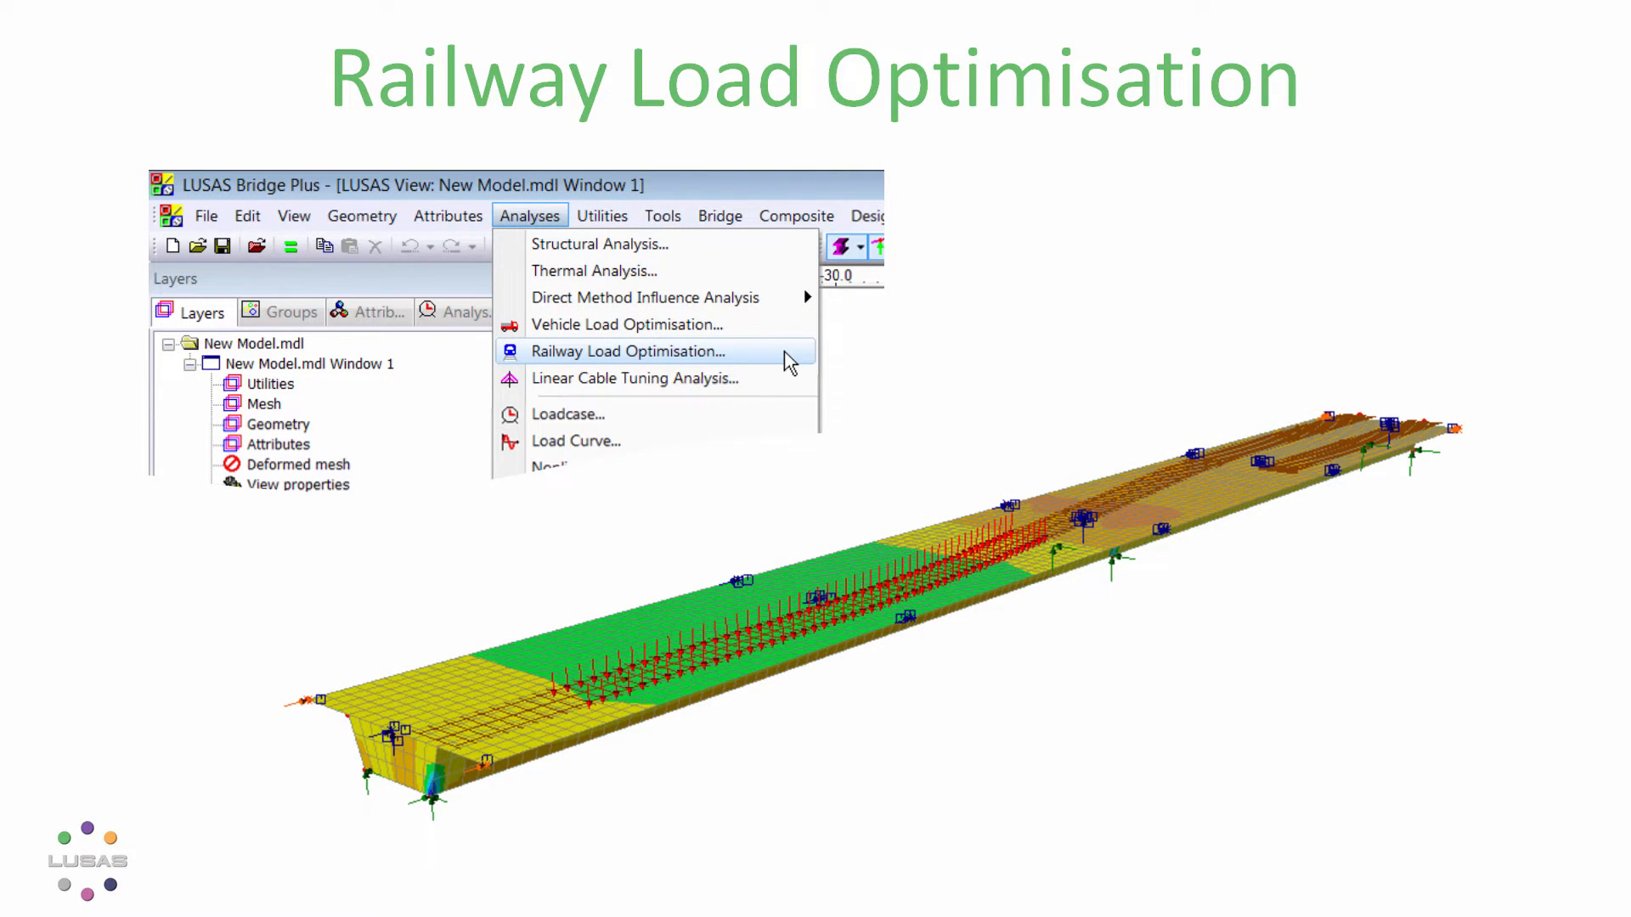
- Start Railway Load Optimisation with United Kingdom as the loading country
{"action": "left_click", "coordinate": [627, 351]}
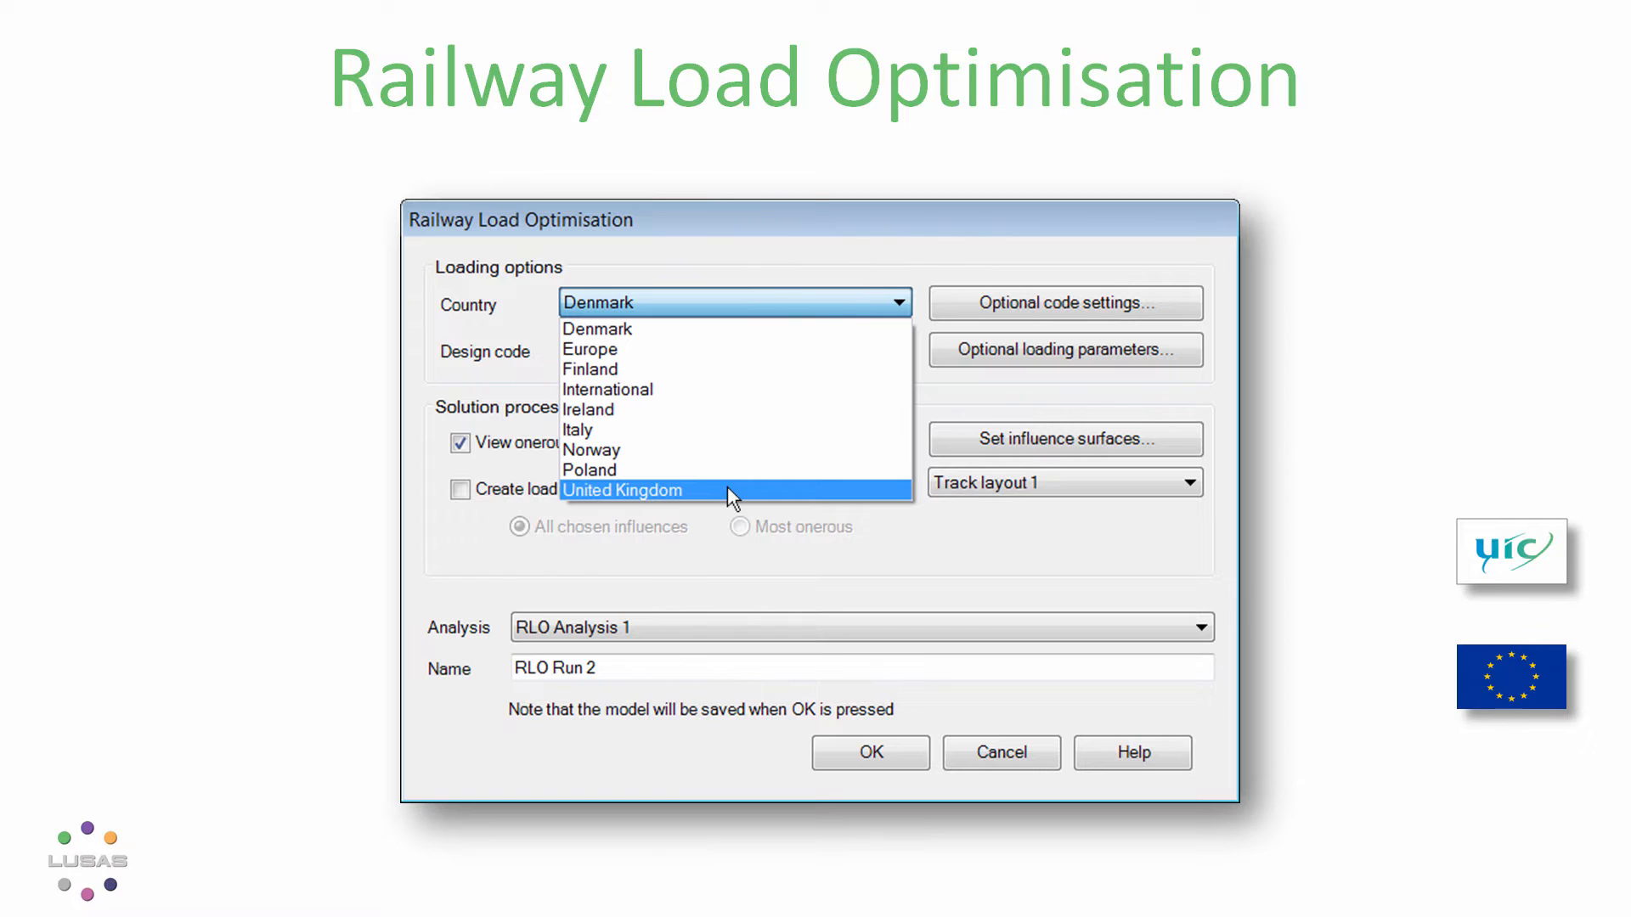
{"action": "left_click", "coordinate": [622, 490]}
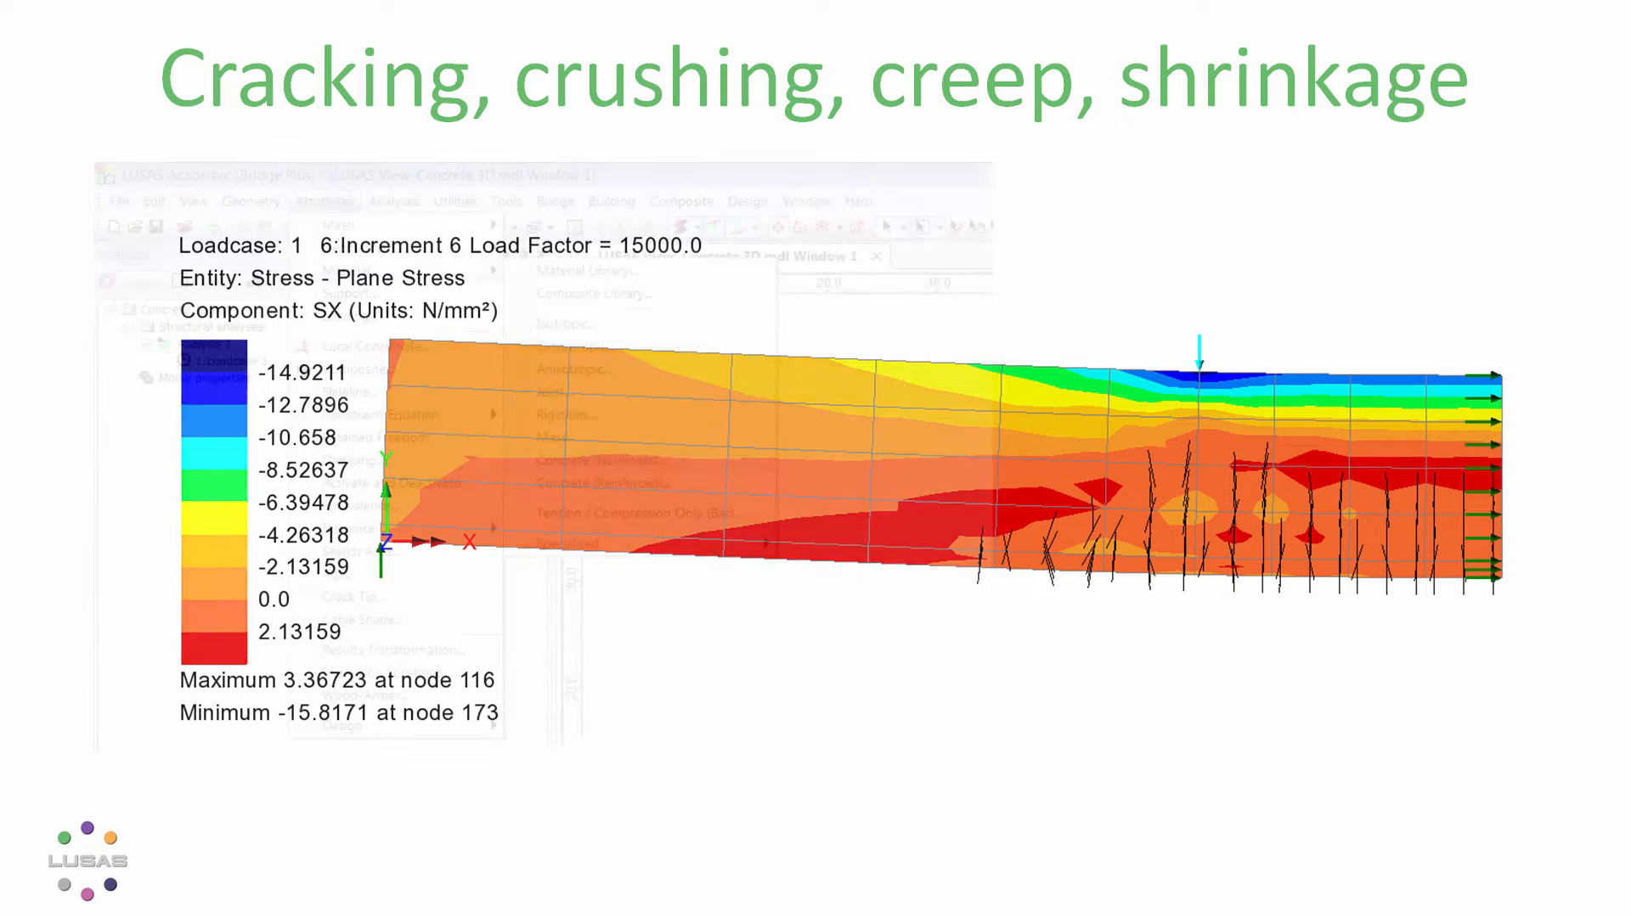
- Open the Concrete (Nonlinear) material definition from the Attributes menu
{"action": "left_click", "coordinate": [323, 201]}
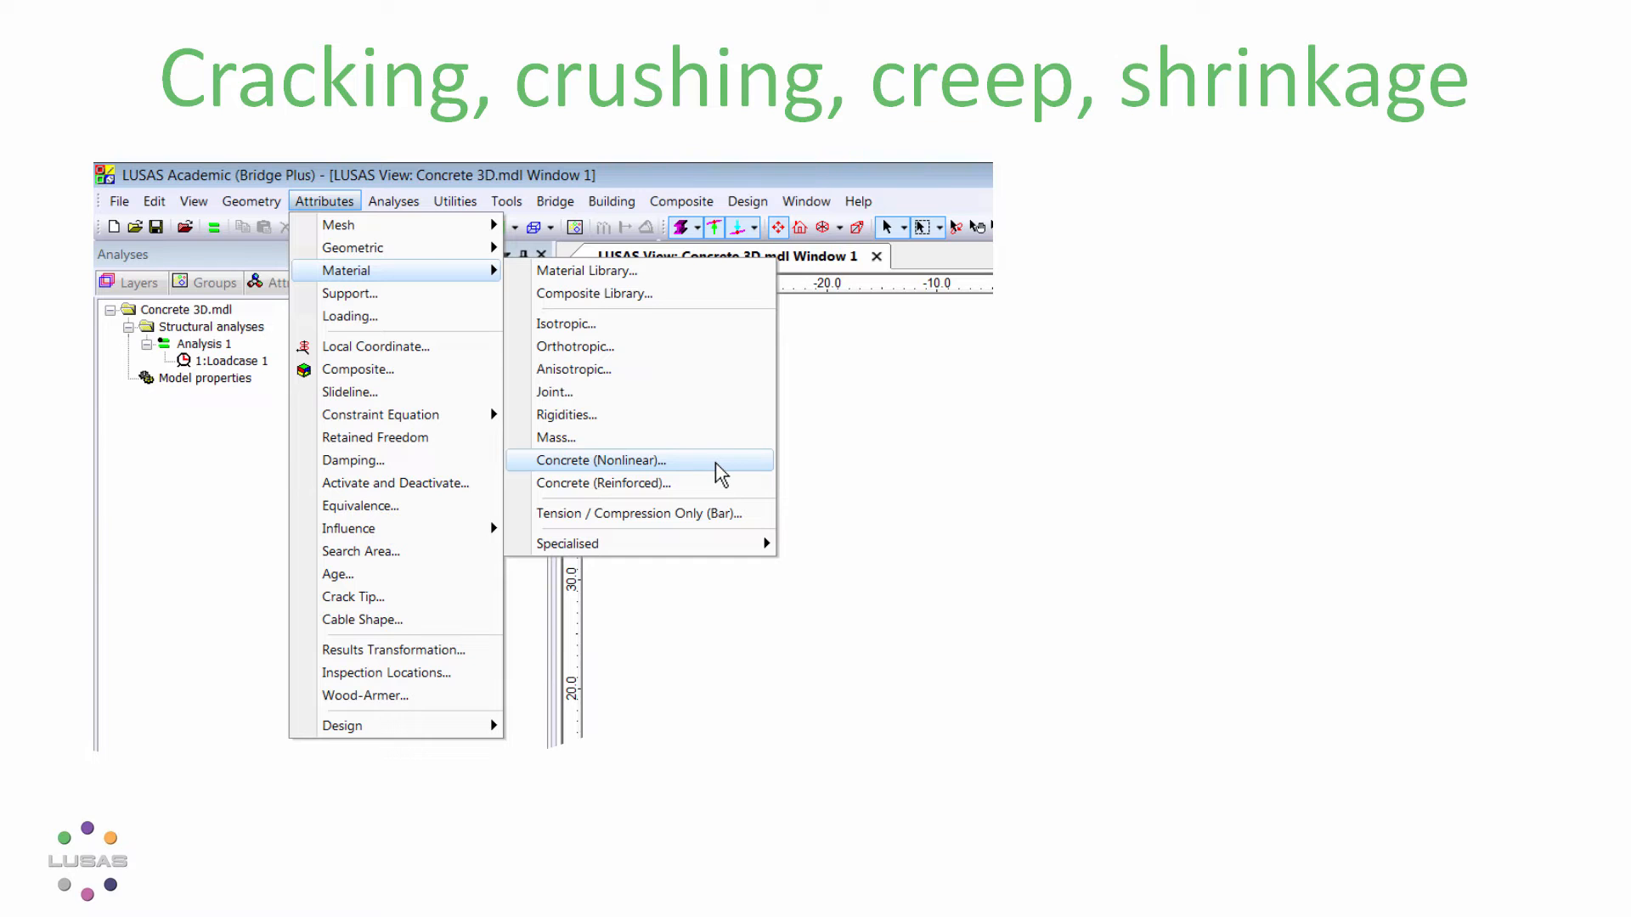
{"action": "left_click", "coordinate": [596, 459]}
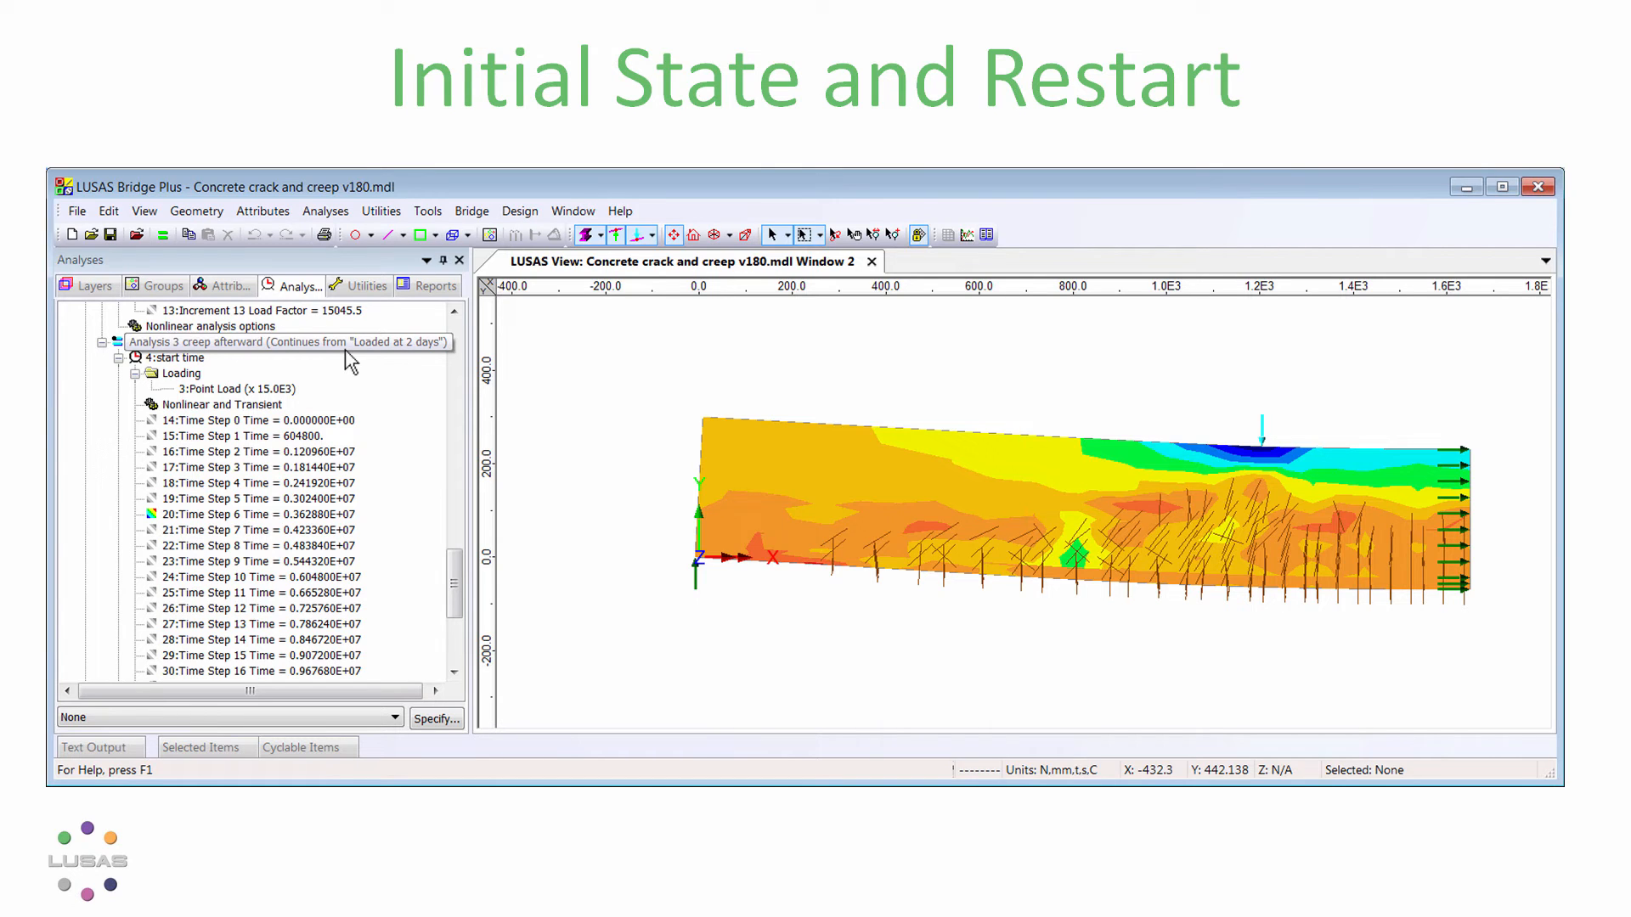
- Open Analysis 3 creep afterward to view its restart settings
{"action": "double_click", "coordinate": [287, 342]}
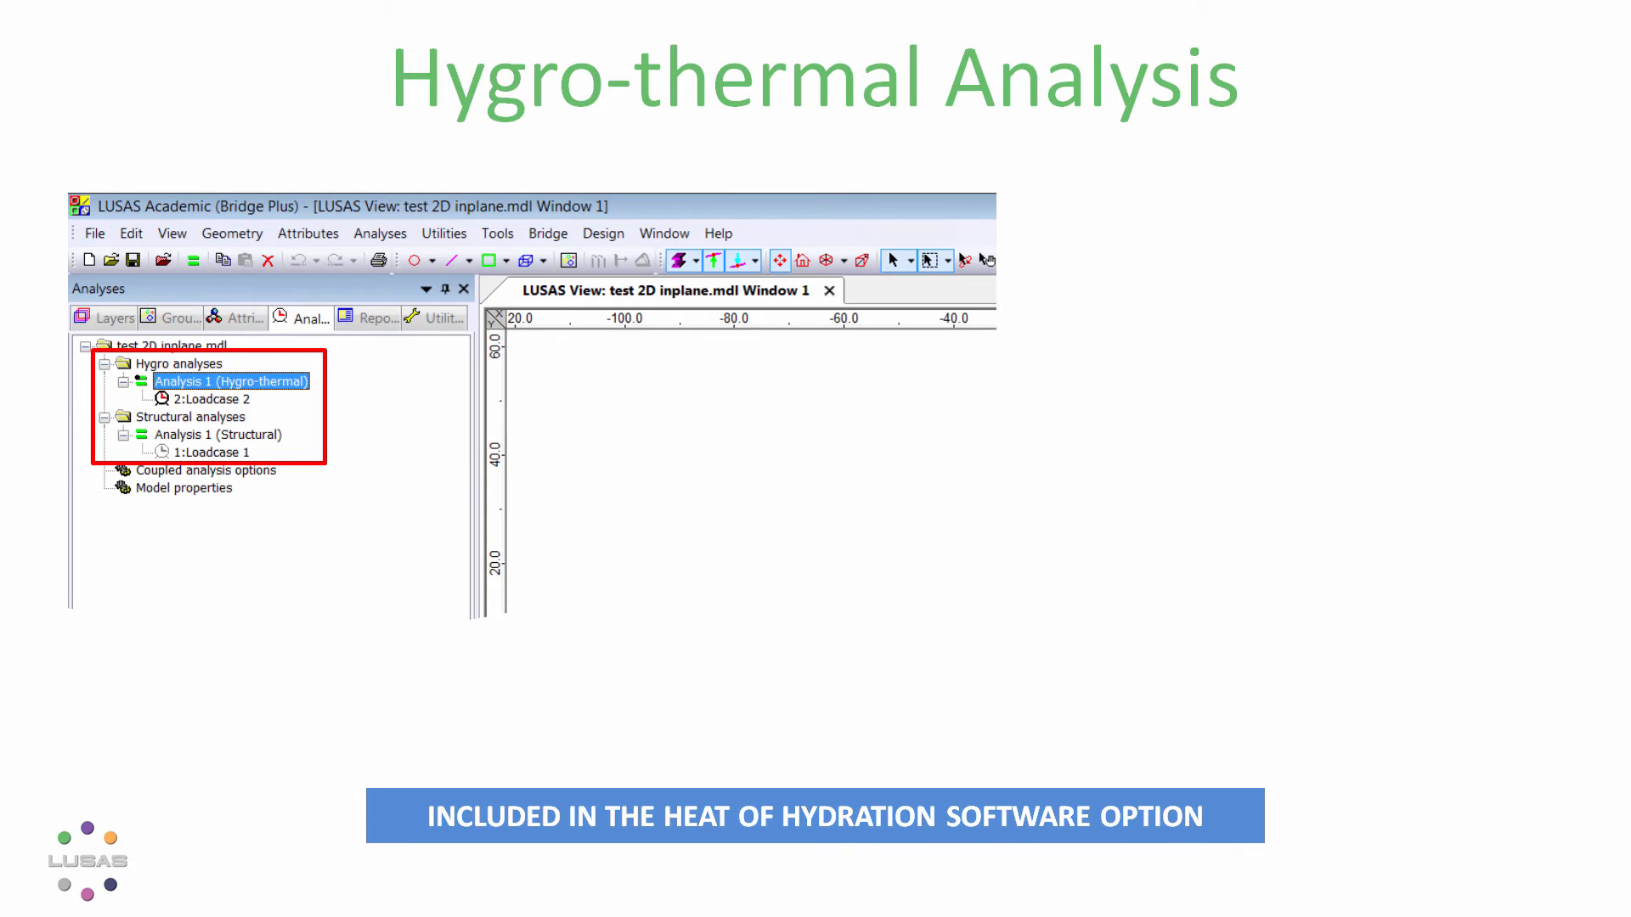
- Select Analysis 1 (Hygro-thermal) under Hygro analyses in the treeview
{"action": "left_click", "coordinate": [731, 353]}
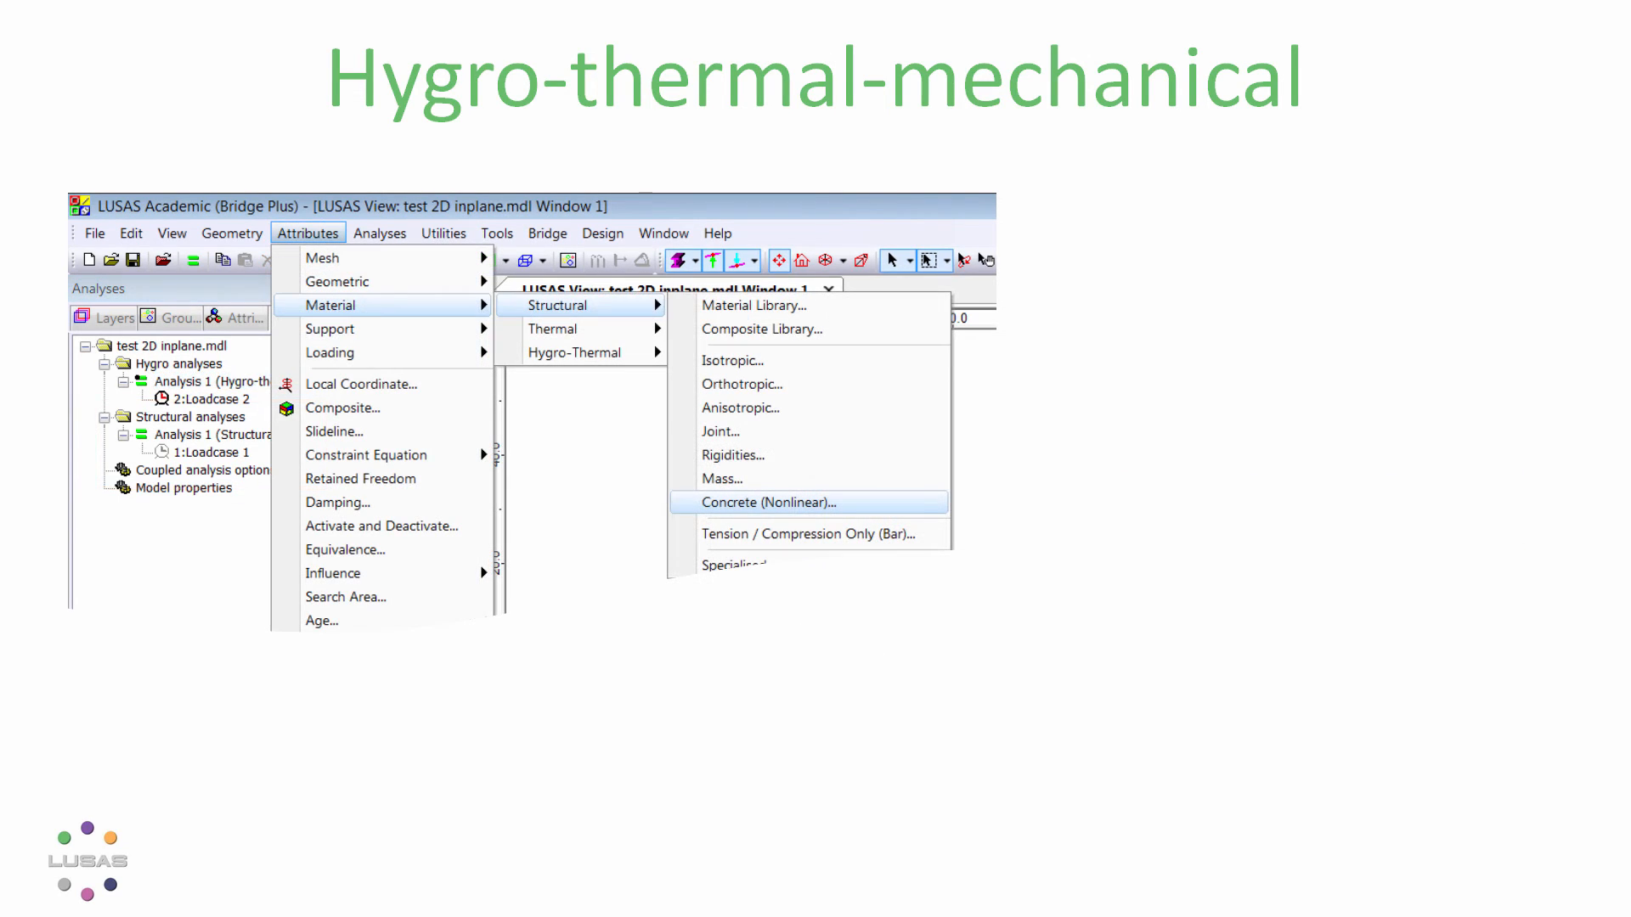
- Open the Structural Concrete (Nonlinear) material dialog
{"action": "left_click", "coordinate": [766, 502]}
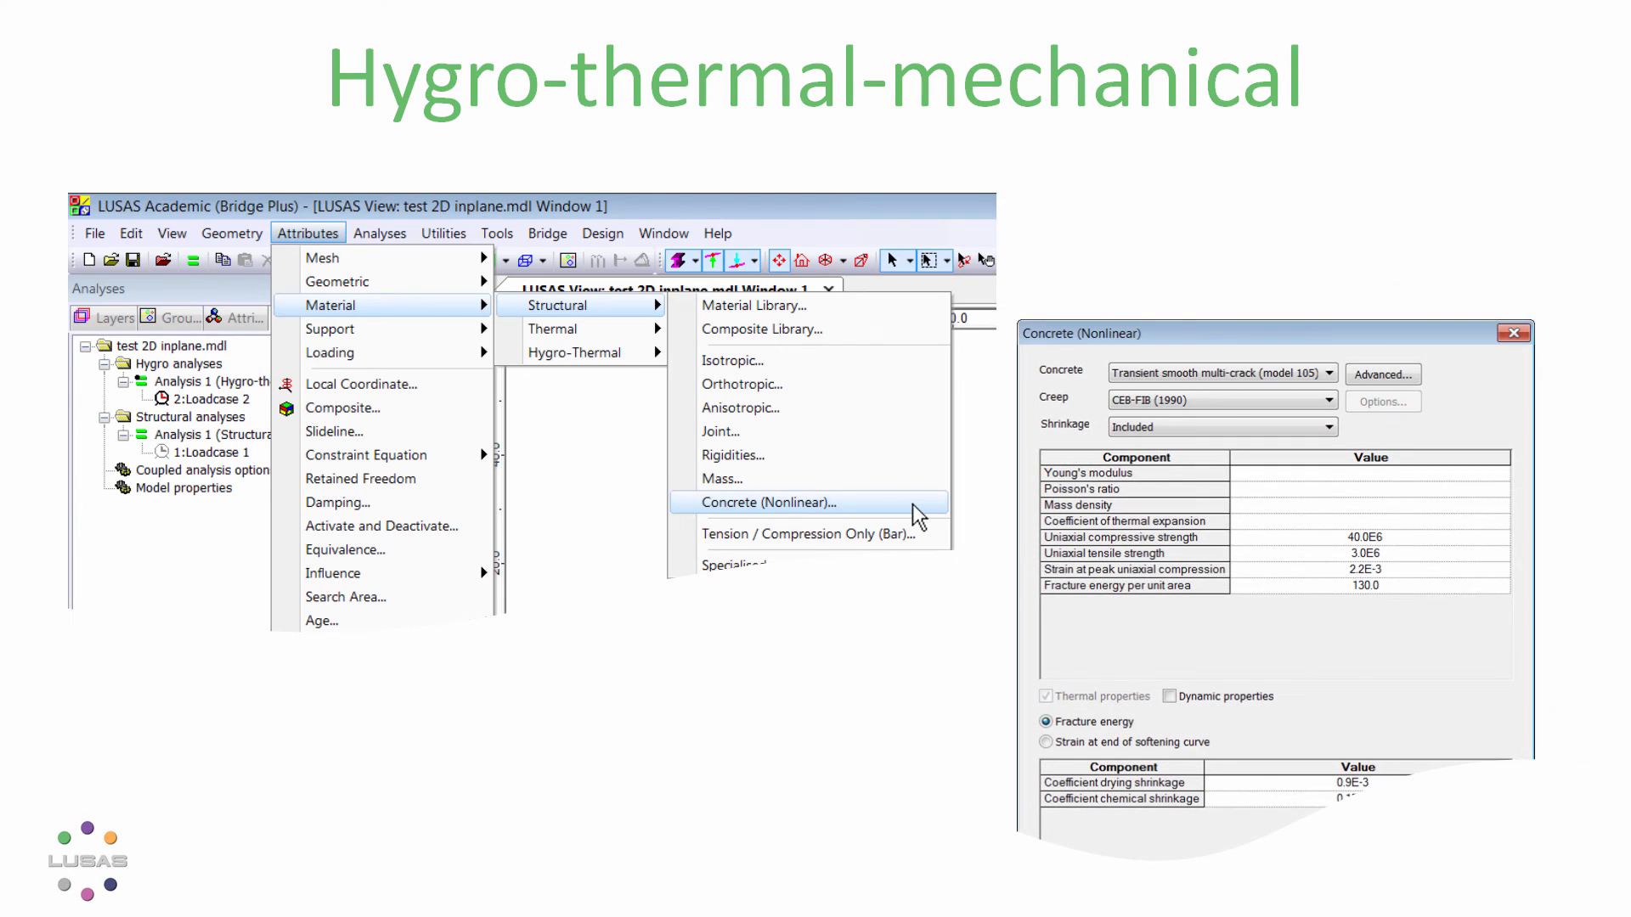